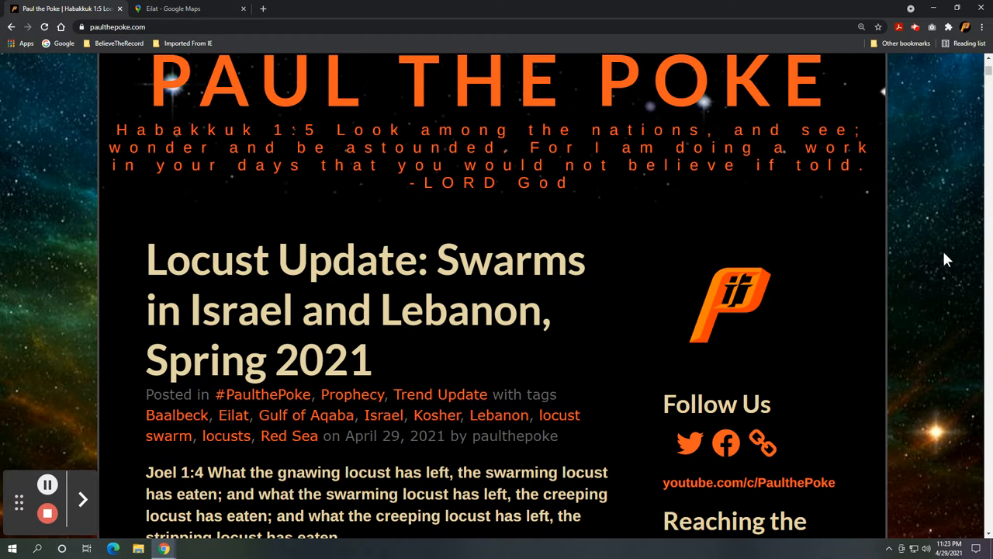
Step: Scroll down past the title to the Joel 1:4 verse and the April 2021 Eilat paragraph
scroll(down, 3)
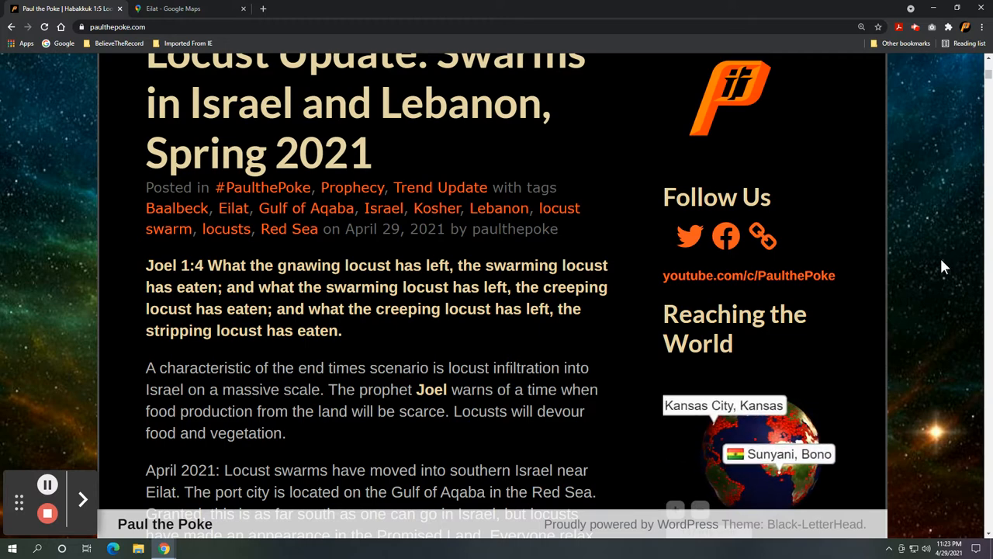
scroll(down, 3)
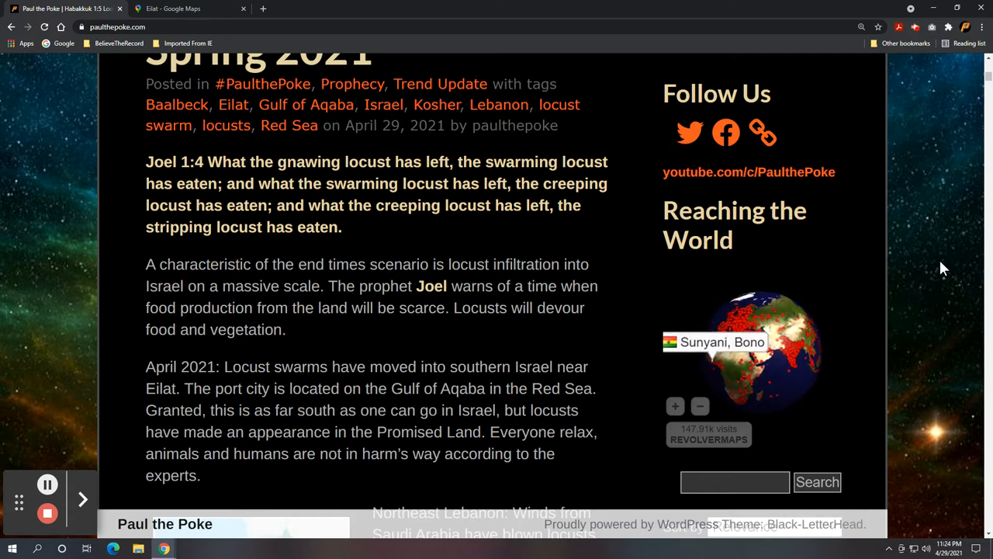
Step: Scroll down to the Northeast Lebanon paragraph with its Lebanon map and wind-blown locust quote
scroll(down, 3)
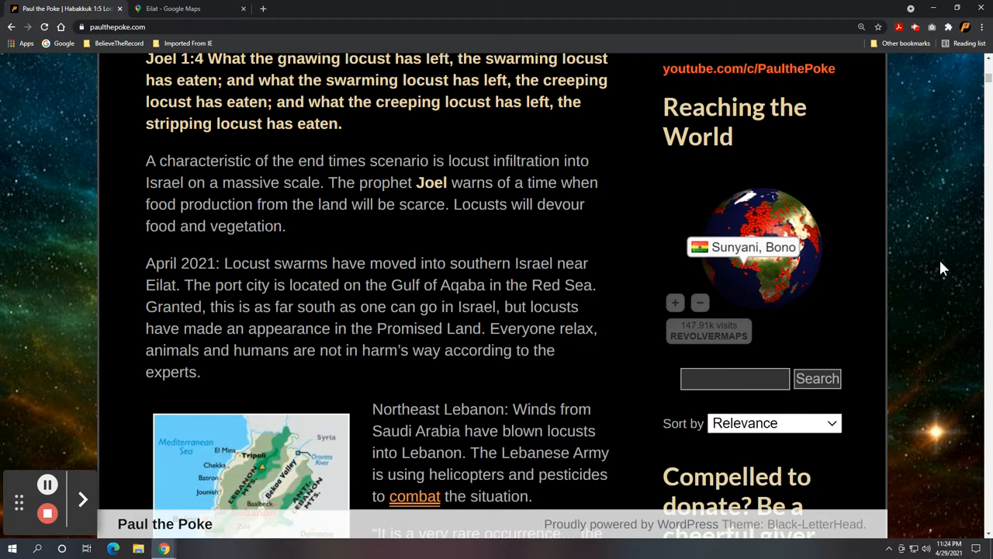
scroll(down, 3)
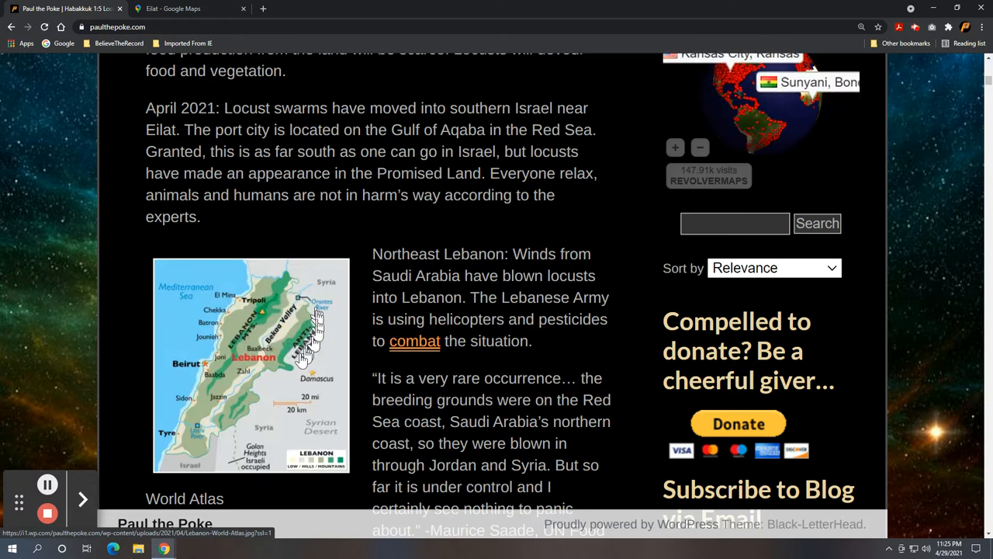
mouse_move(285, 365)
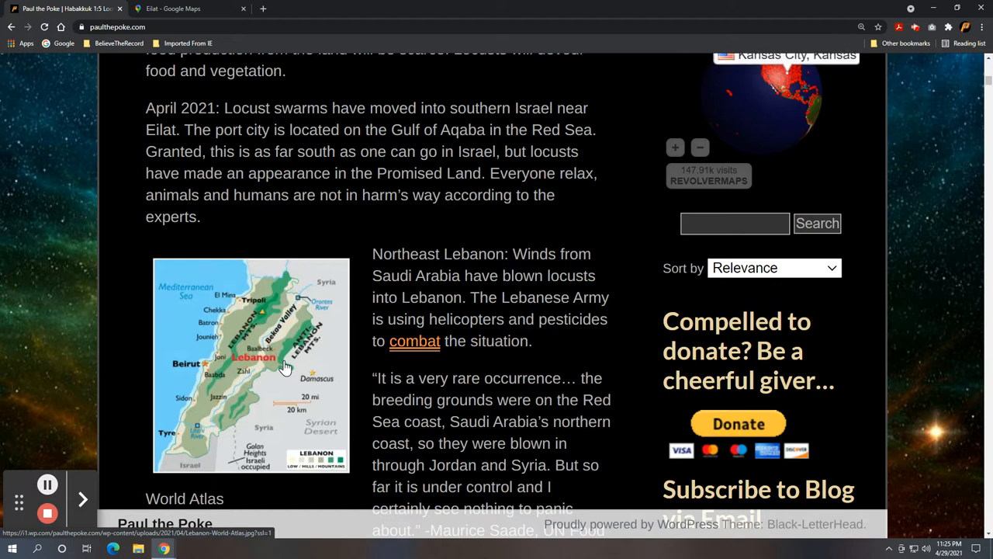
mouse_move(279, 308)
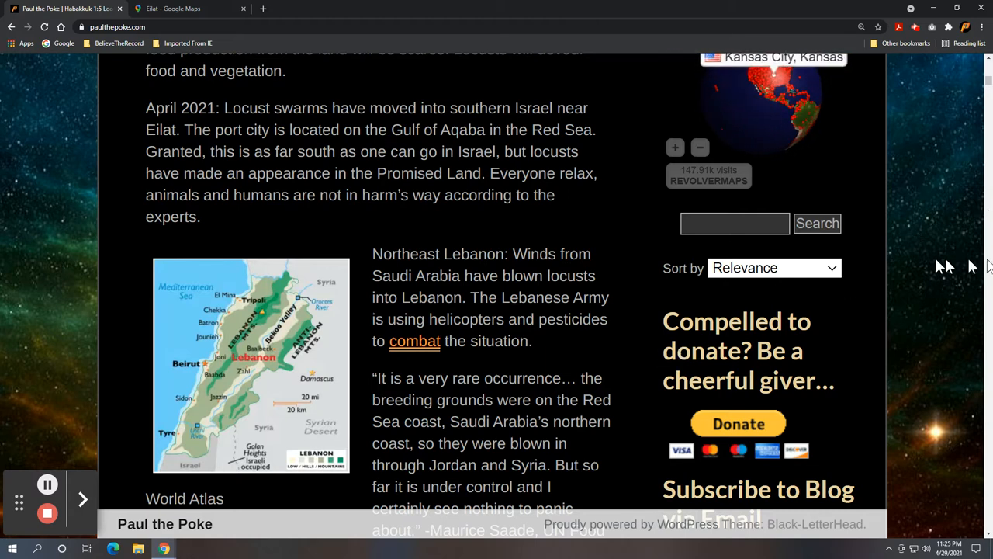
Step: Scroll down to the Maurice Saade quote, the Reuters link and the email subscription widget
scroll(down, 3)
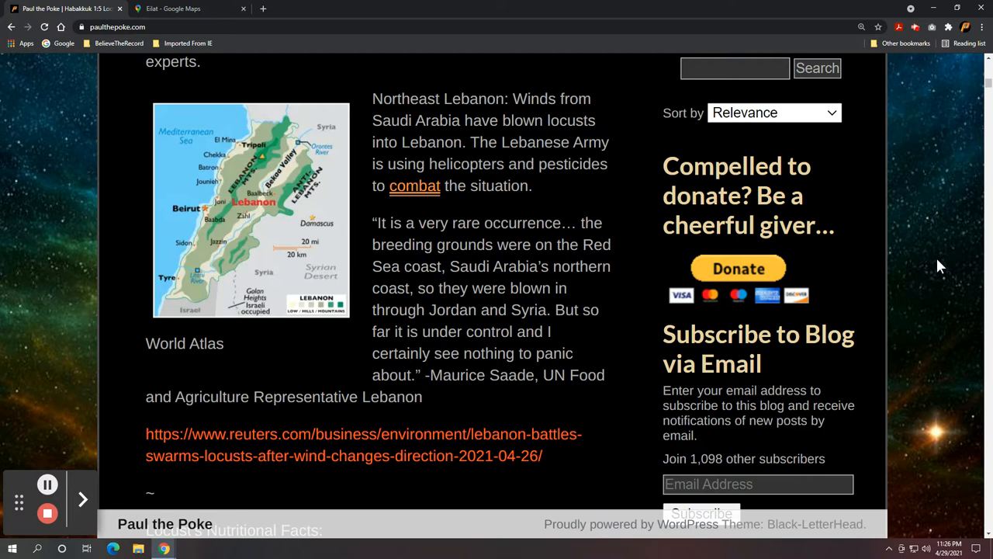
mouse_move(462, 168)
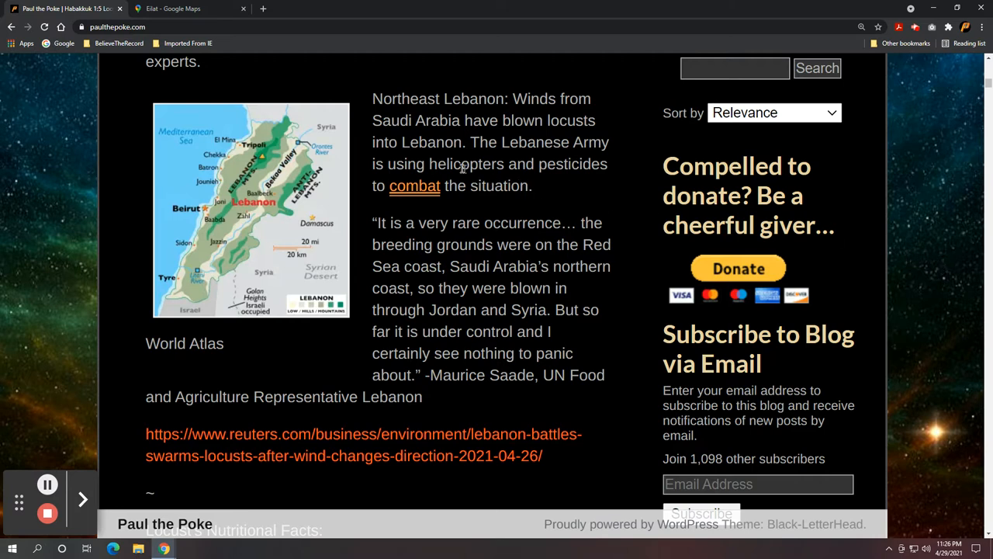
Step: Switch to the Eilat - Google Maps tab showing Eilat at the Red Sea's northern tip
click(179, 10)
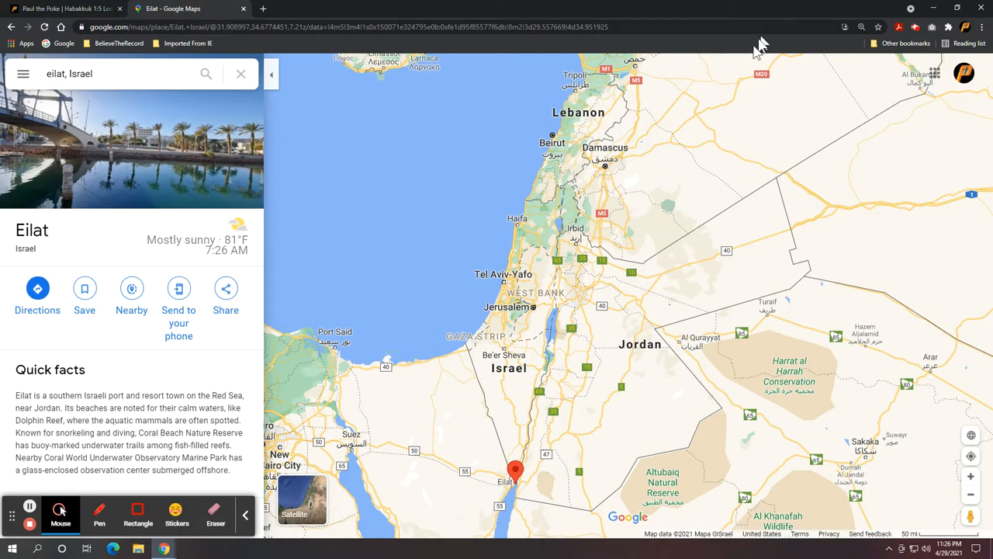
mouse_move(604, 108)
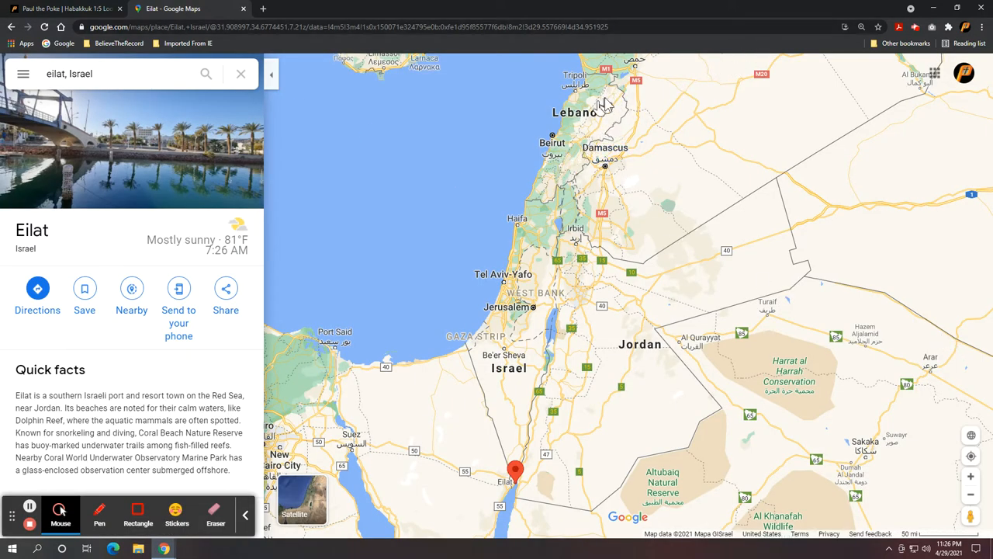
mouse_move(577, 152)
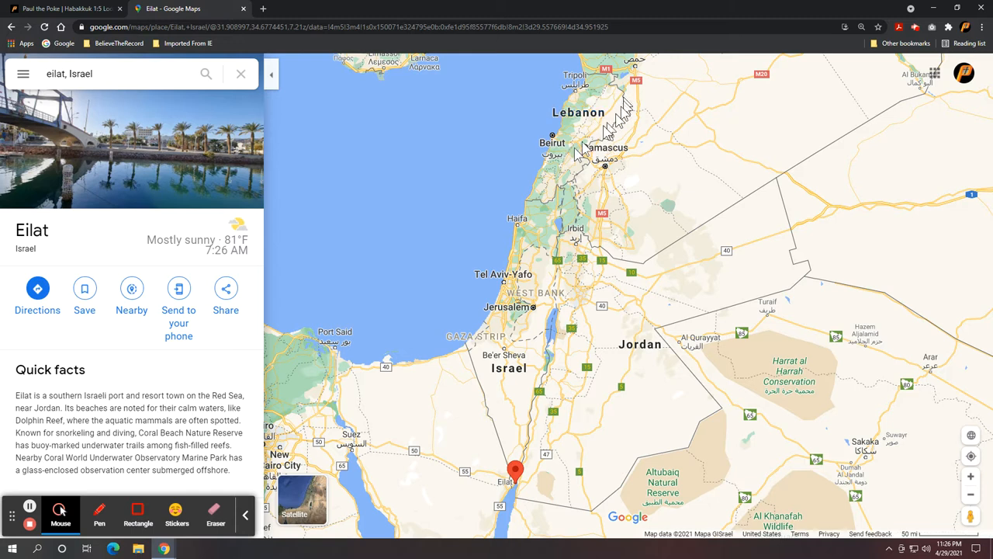
mouse_move(577, 153)
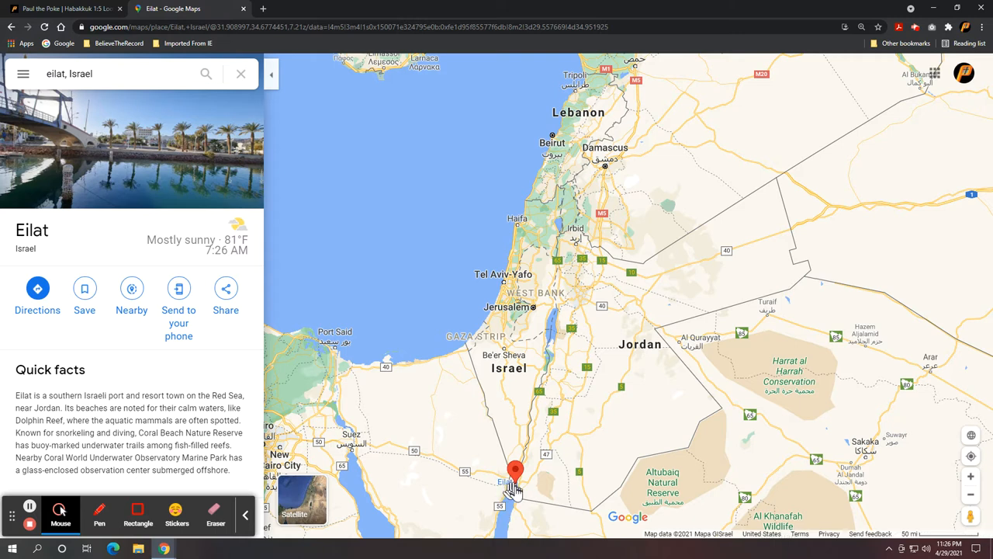
mouse_move(515, 494)
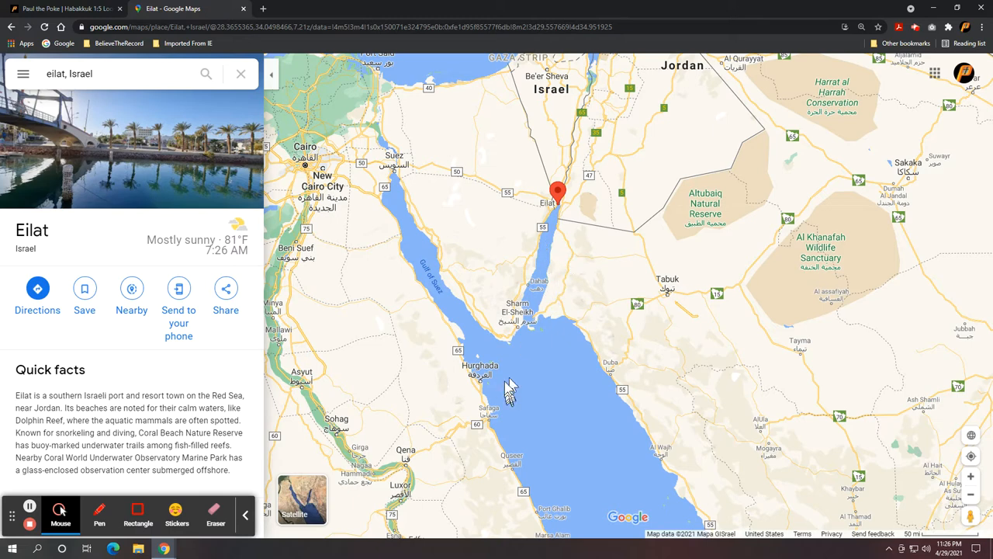
mouse_move(391, 152)
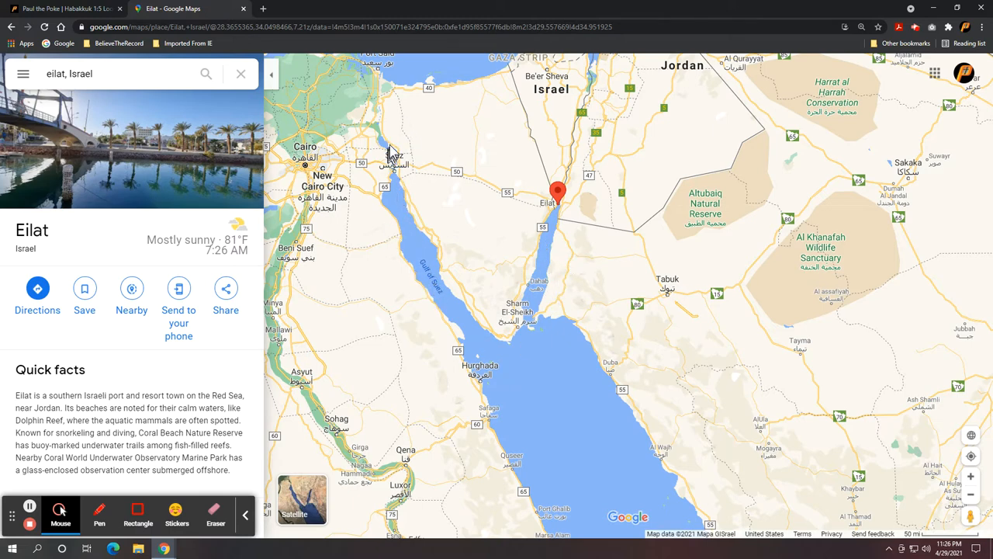
mouse_move(685, 174)
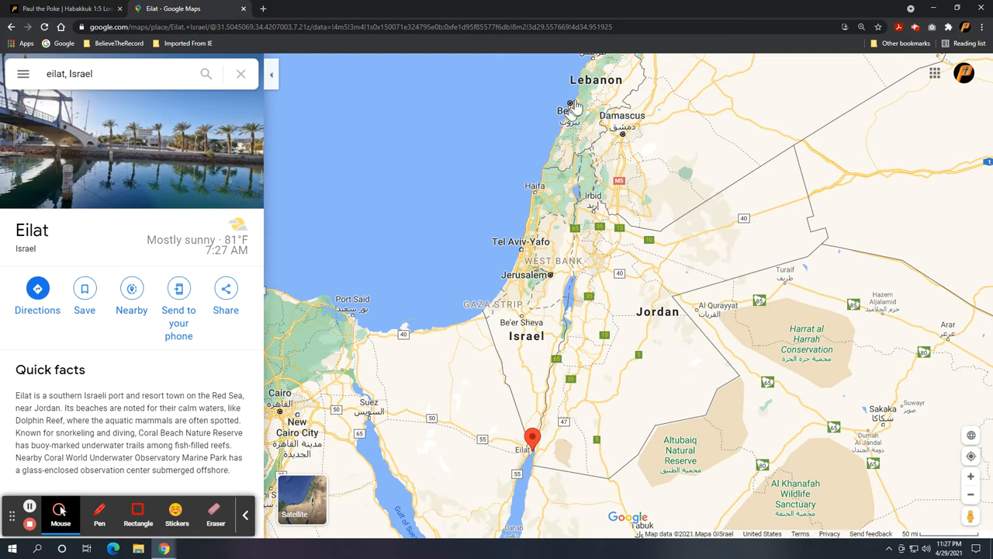
mouse_move(549, 276)
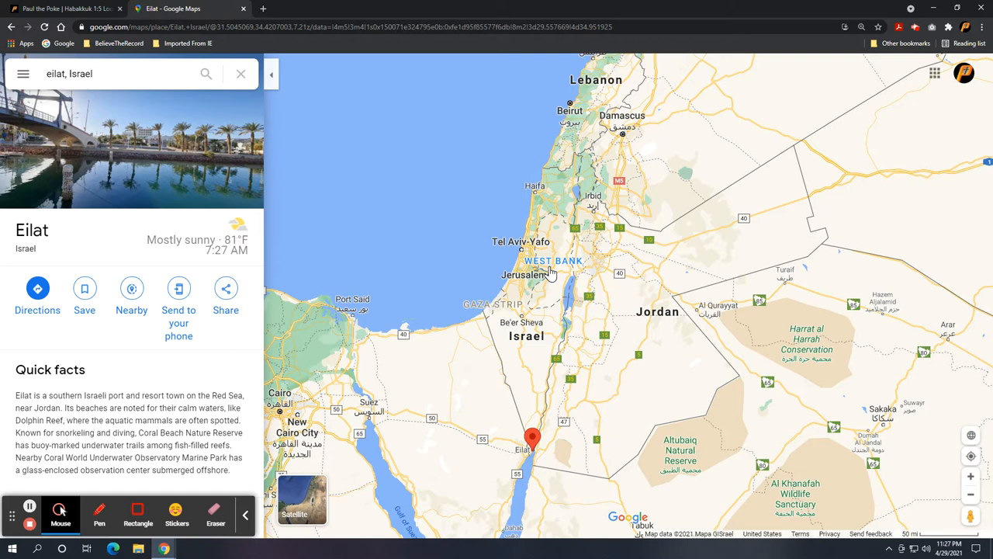
mouse_move(557, 261)
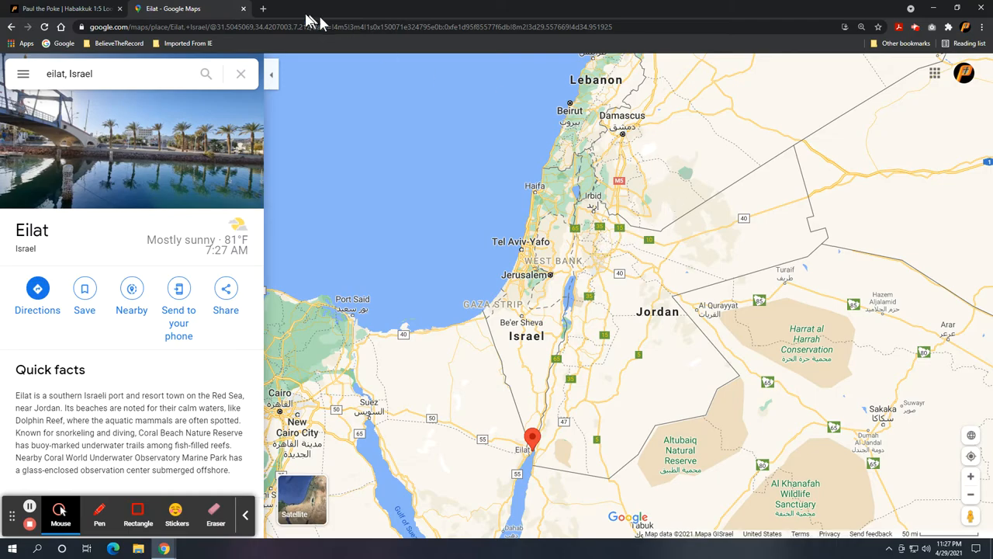
Step: Return to the Locust Update post and scroll to the Locust's Nutritional Facts heading
click(65, 9)
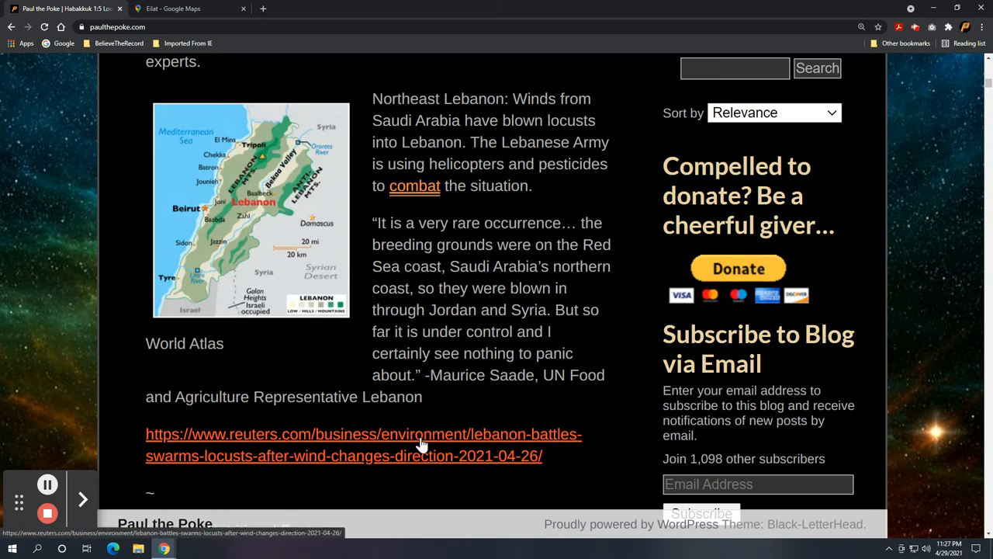
mouse_move(551, 434)
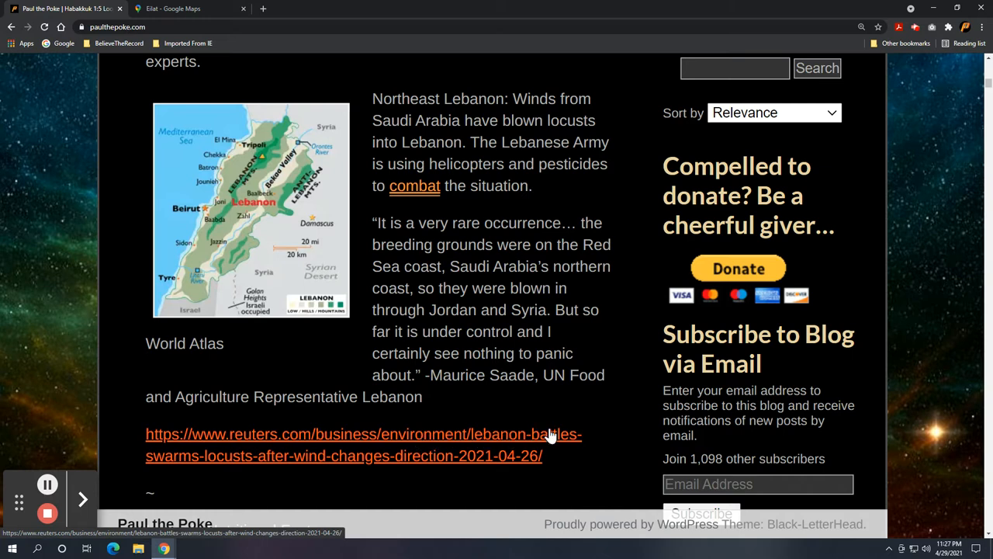
mouse_move(576, 428)
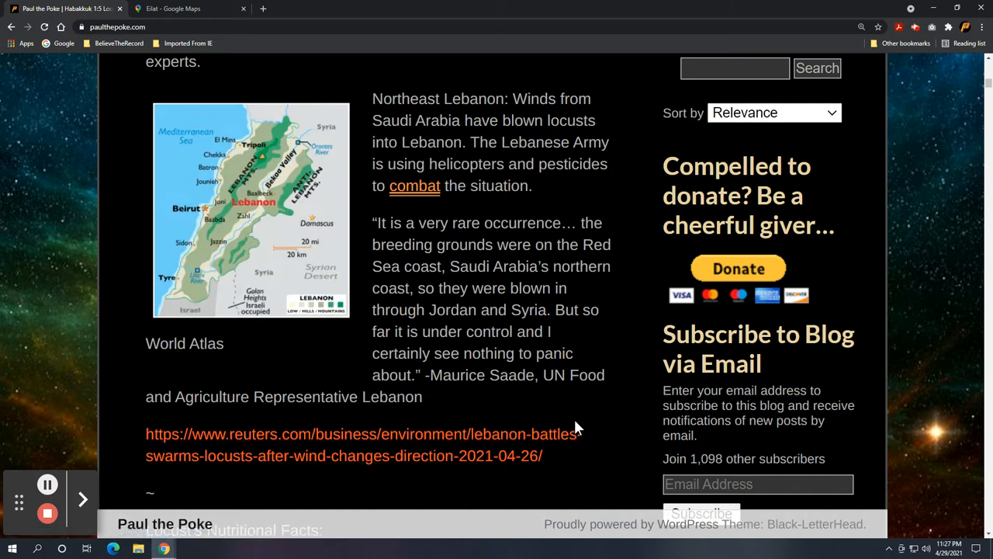
scroll(down, 3)
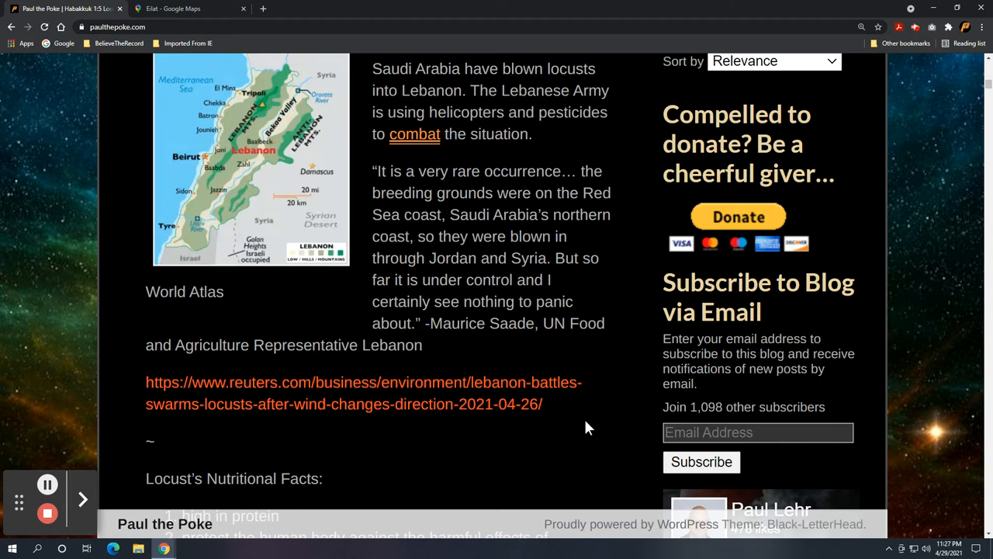
scroll(down, 3)
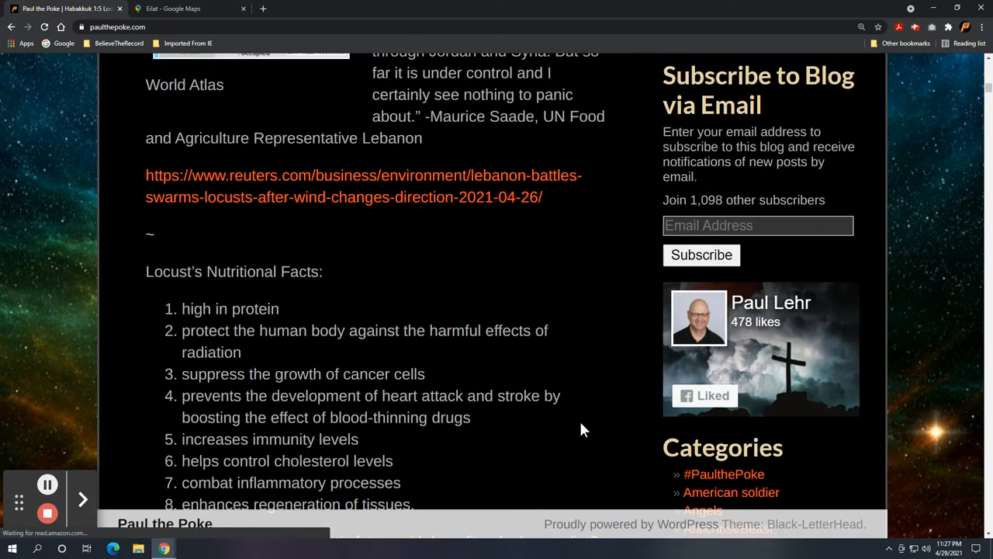
scroll(down, 3)
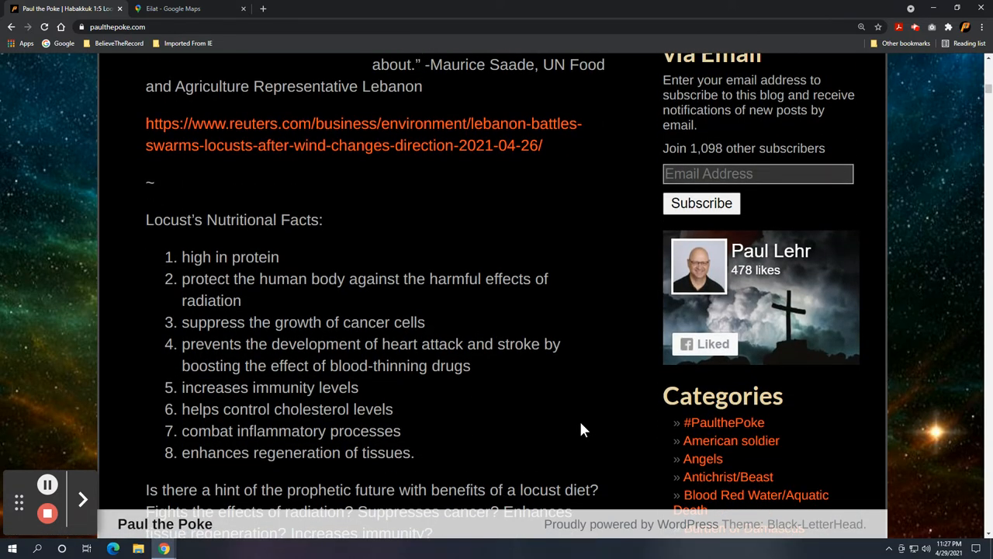
scroll(down, 3)
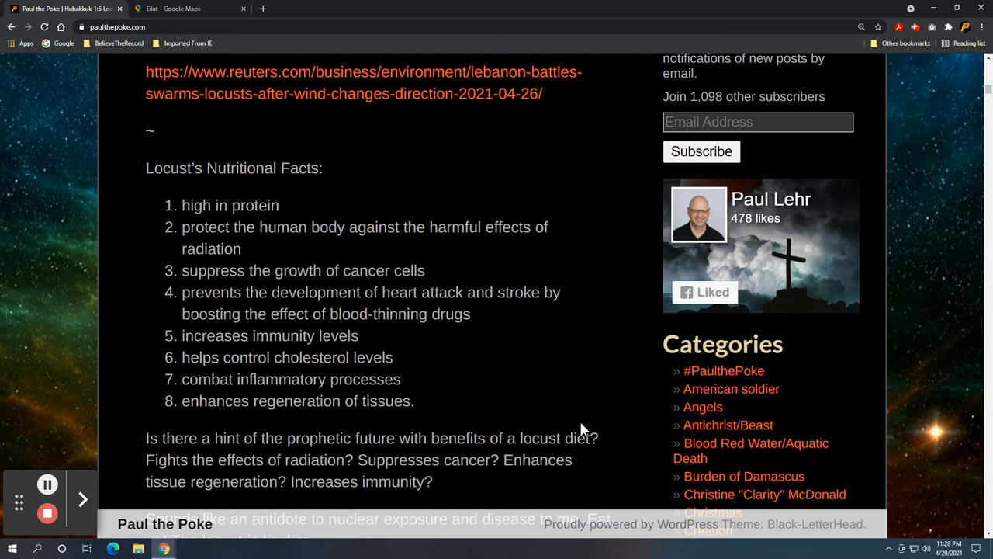
scroll(down, 3)
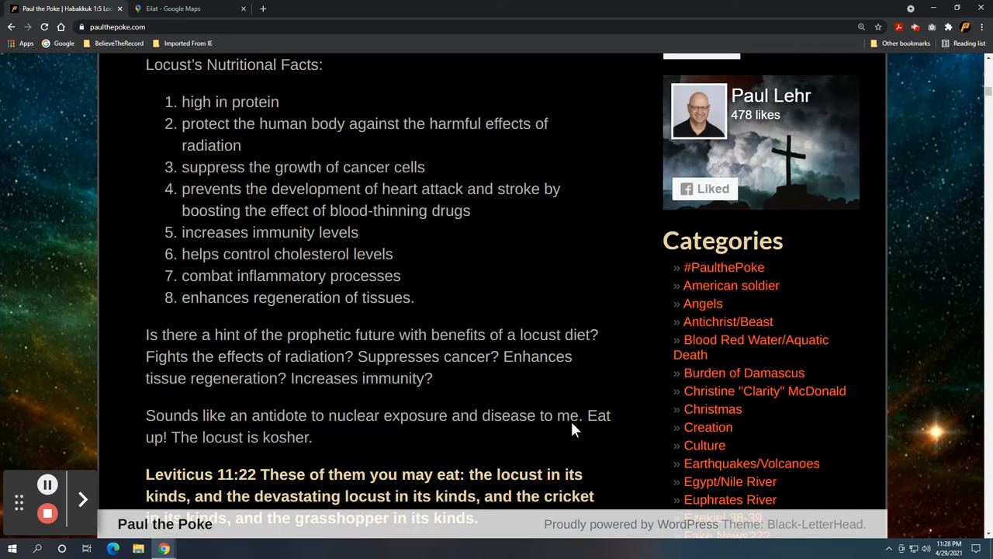
mouse_move(613, 388)
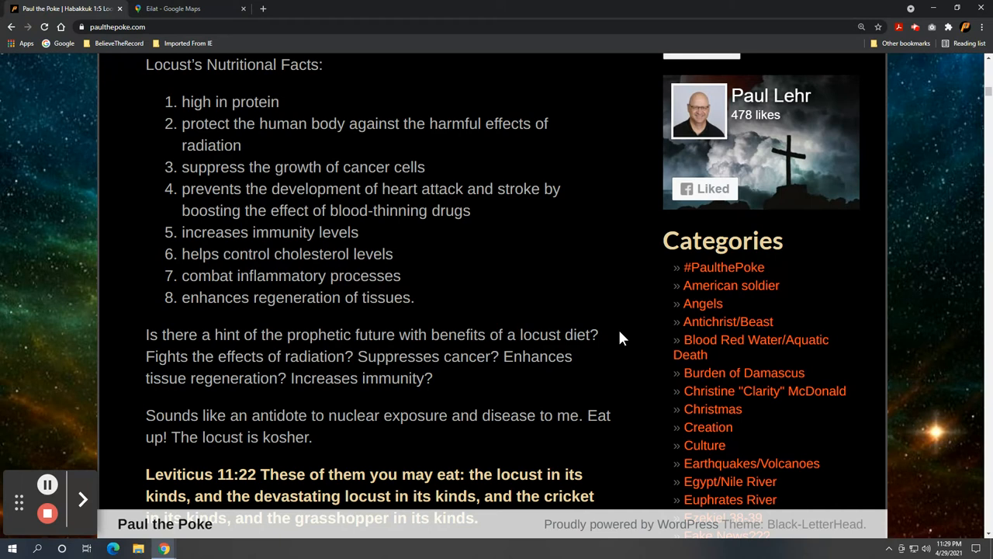
mouse_move(630, 357)
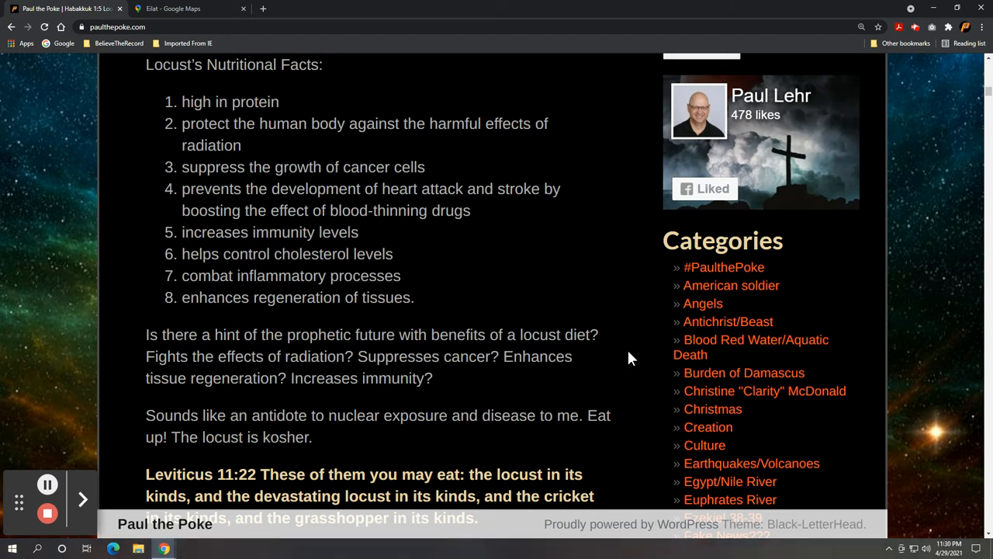
Step: Scroll past the Leviticus verse to the Rapture image, then back up toward the post's start
scroll(down, 3)
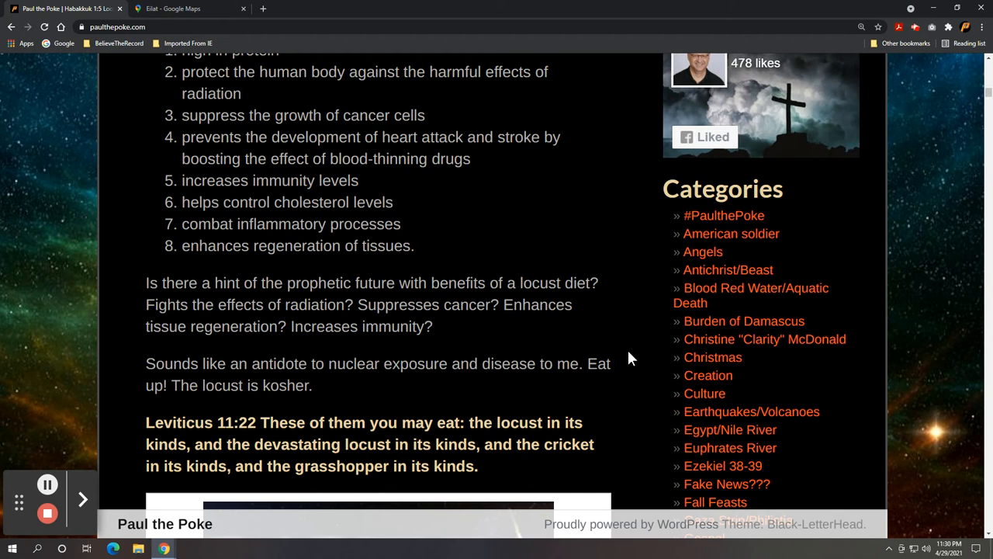
mouse_move(629, 353)
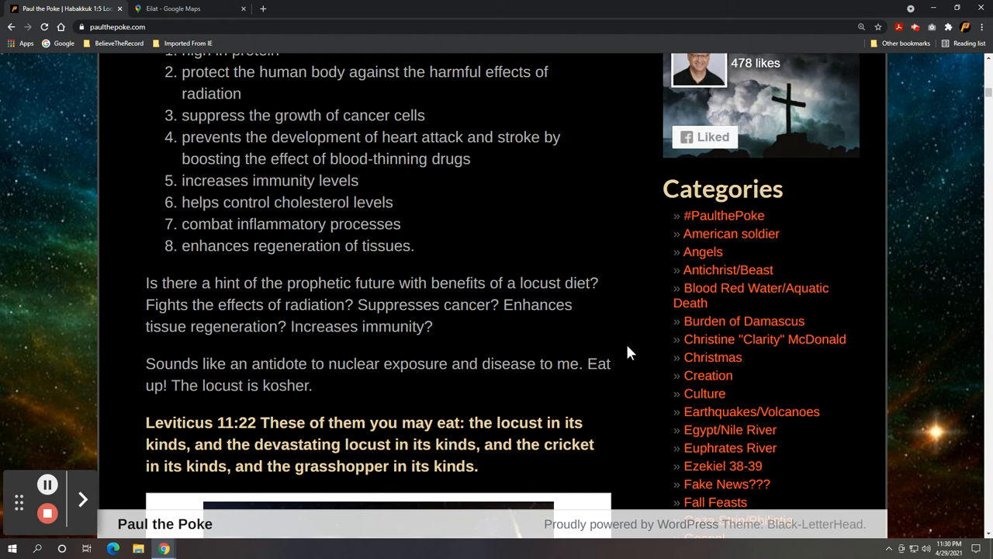
scroll(down, 3)
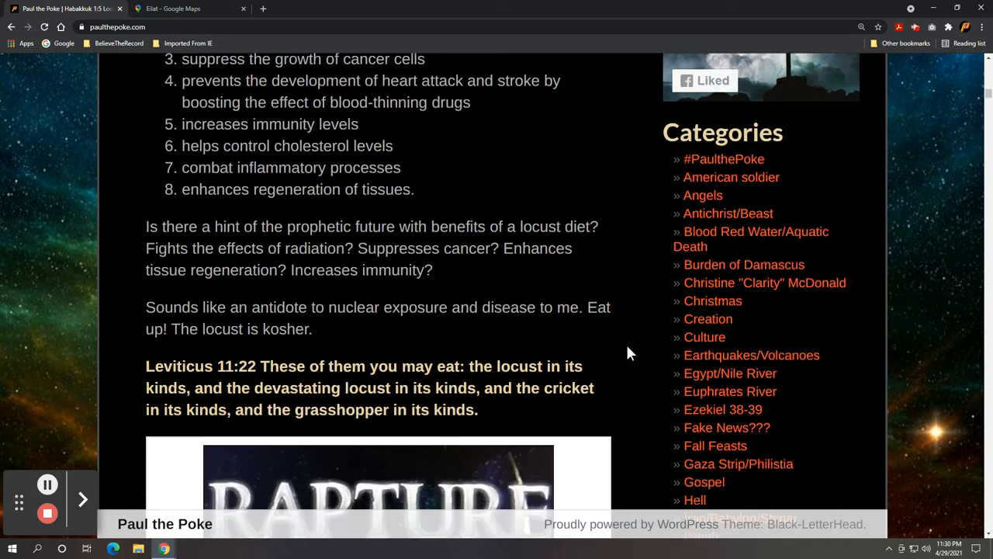
scroll(down, 3)
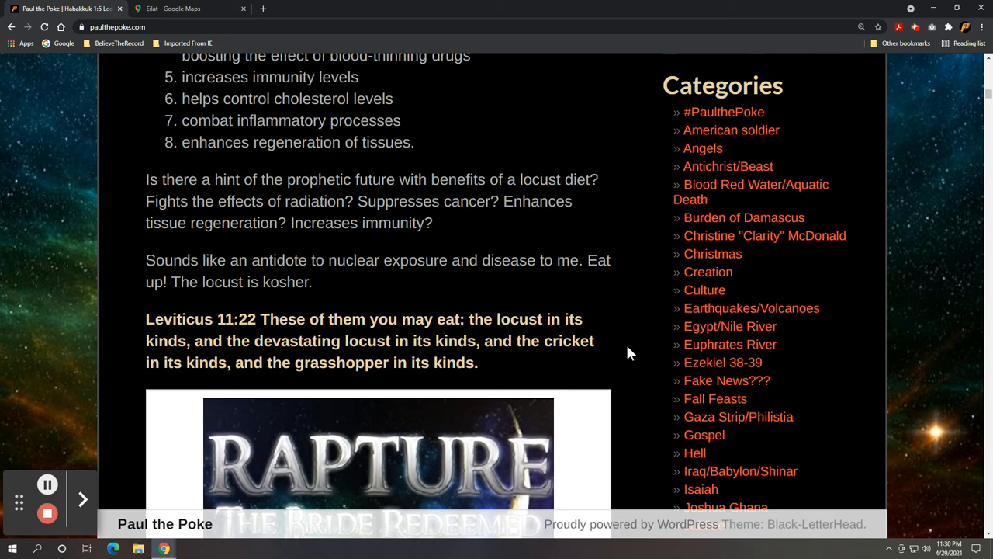
scroll(up, 3)
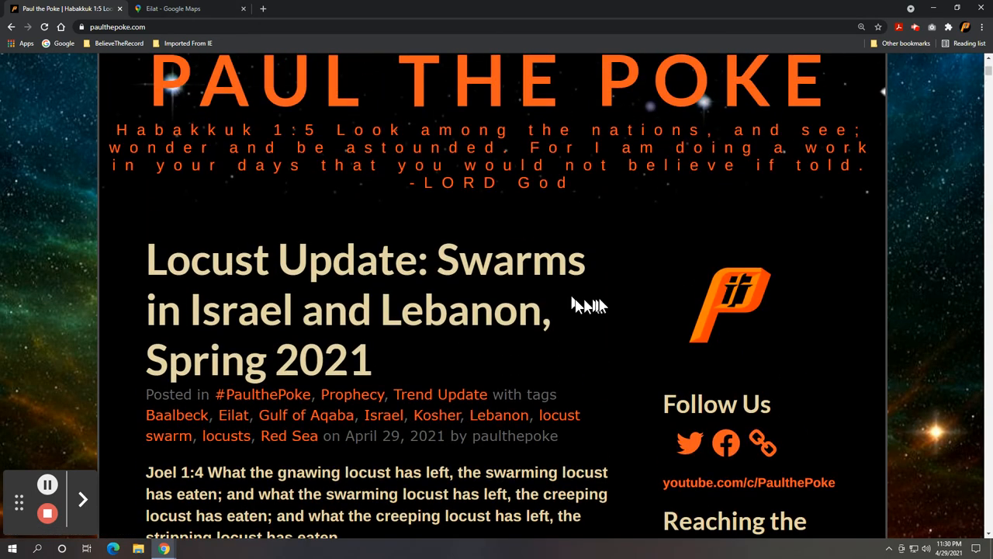
mouse_move(597, 301)
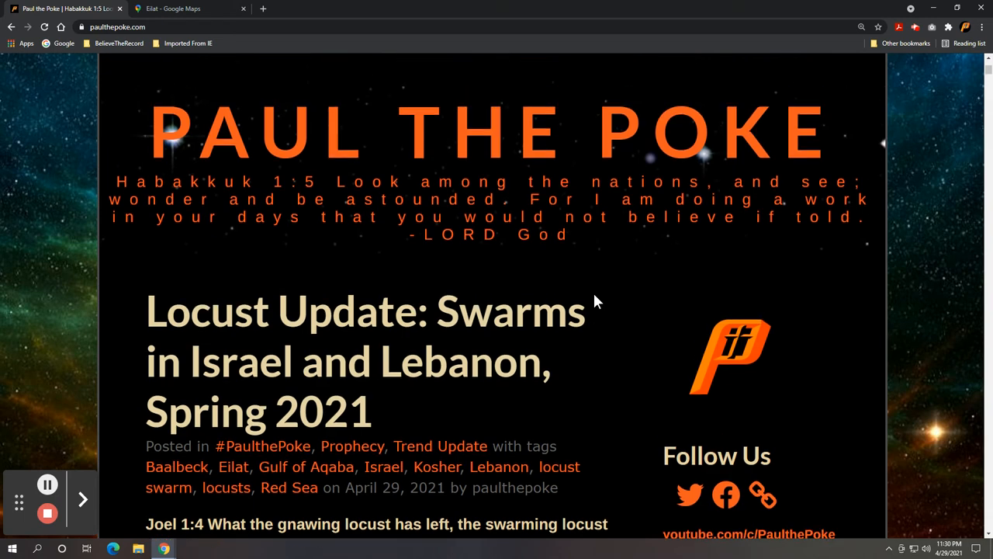
mouse_move(598, 282)
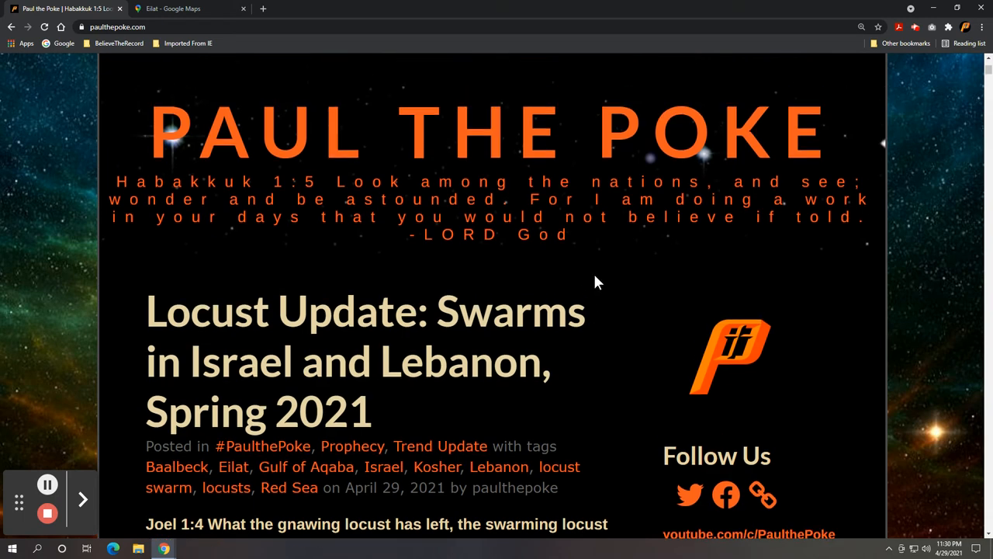
Step: Scroll from the post's title down to the Northeast Lebanon paragraph and its map
scroll(down, 3)
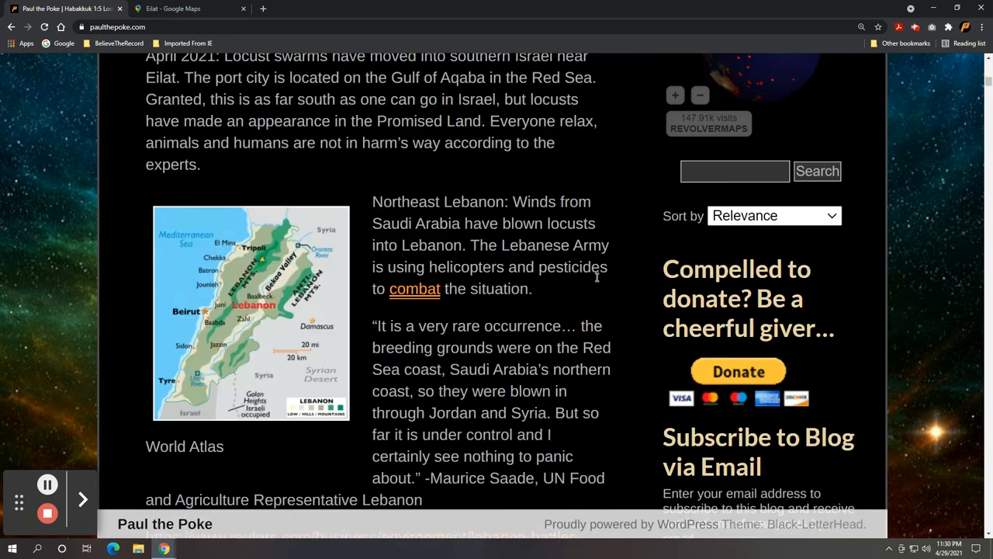
Step: Show the Subscribe to Blog via Email box, select its Email Address field, then scroll back up
scroll(down, 3)
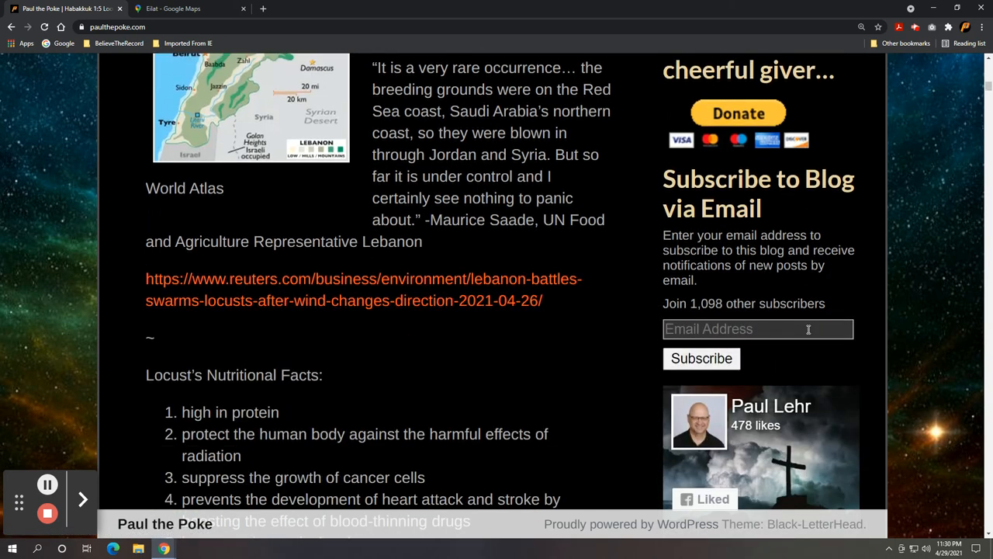
click(701, 357)
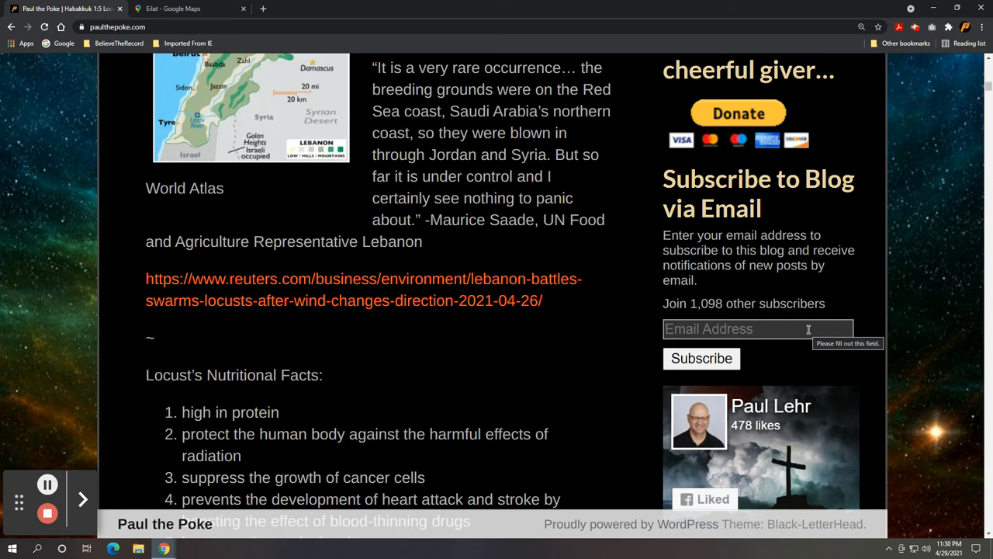
scroll(up, 3)
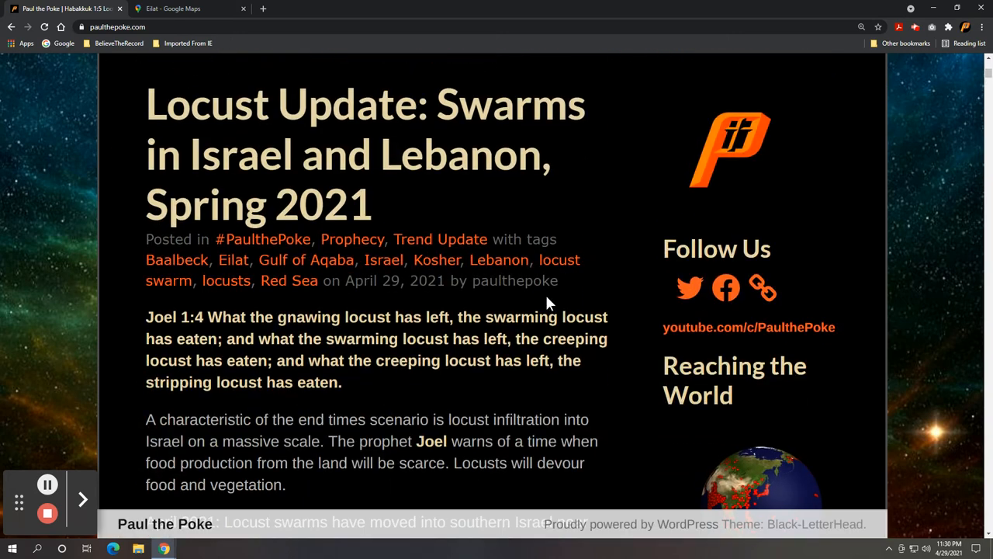
mouse_move(466, 298)
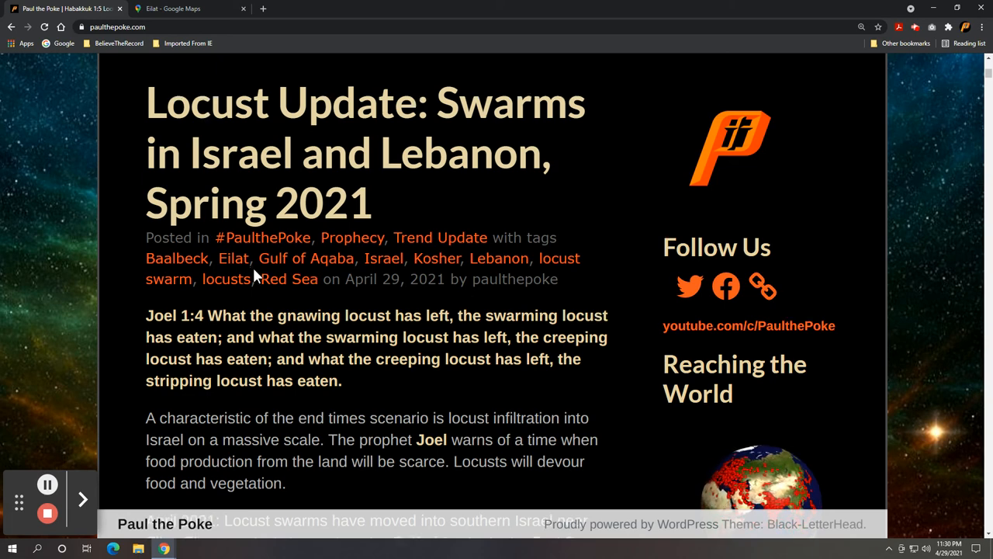
Step: Scroll past the Joel verse to the April 2021 Eilat and Northeast Lebanon paragraphs with the map
scroll(down, 3)
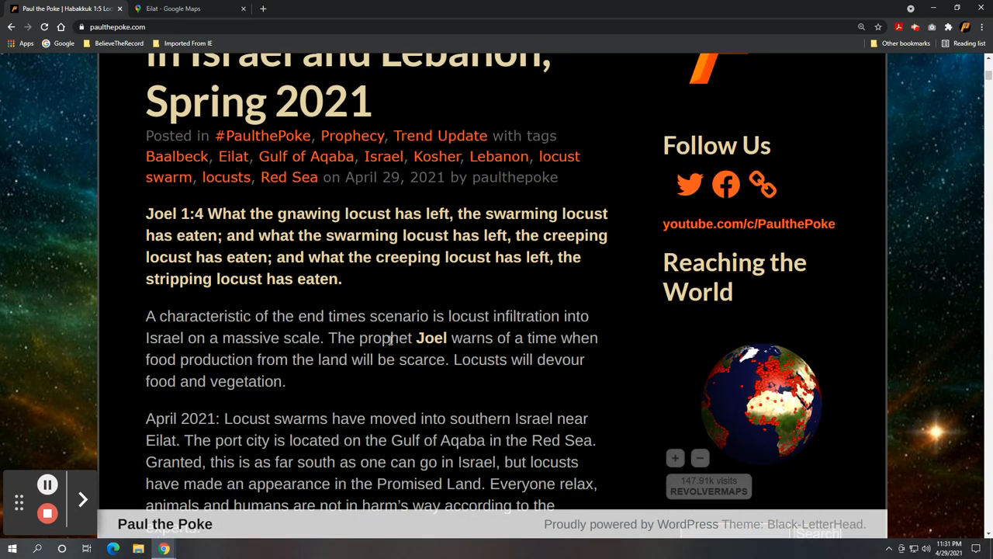
scroll(down, 3)
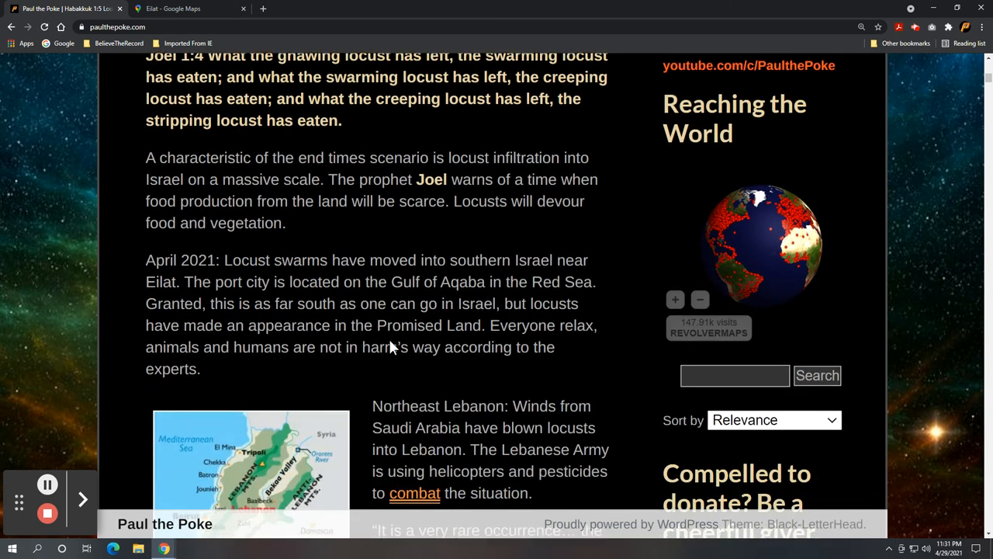
scroll(down, 3)
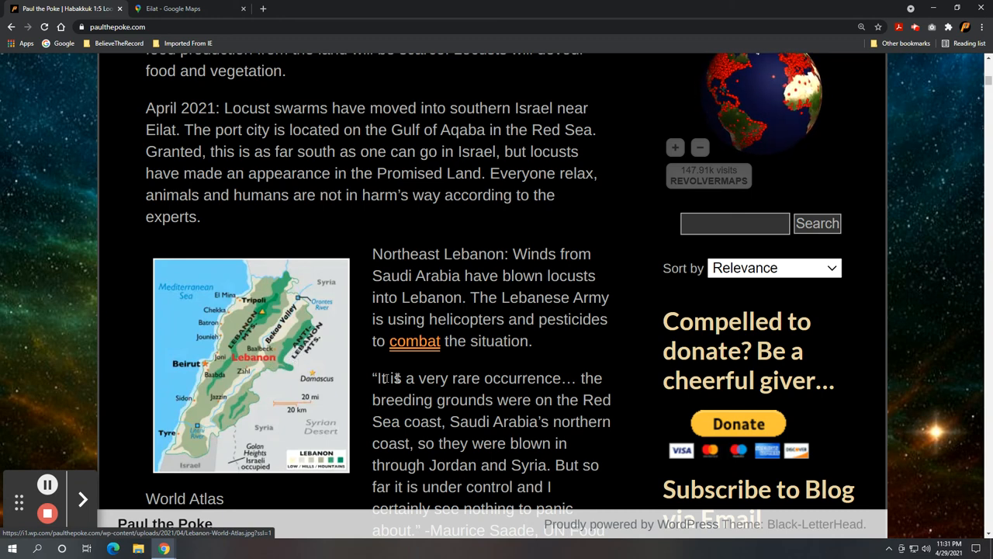
scroll(down, 3)
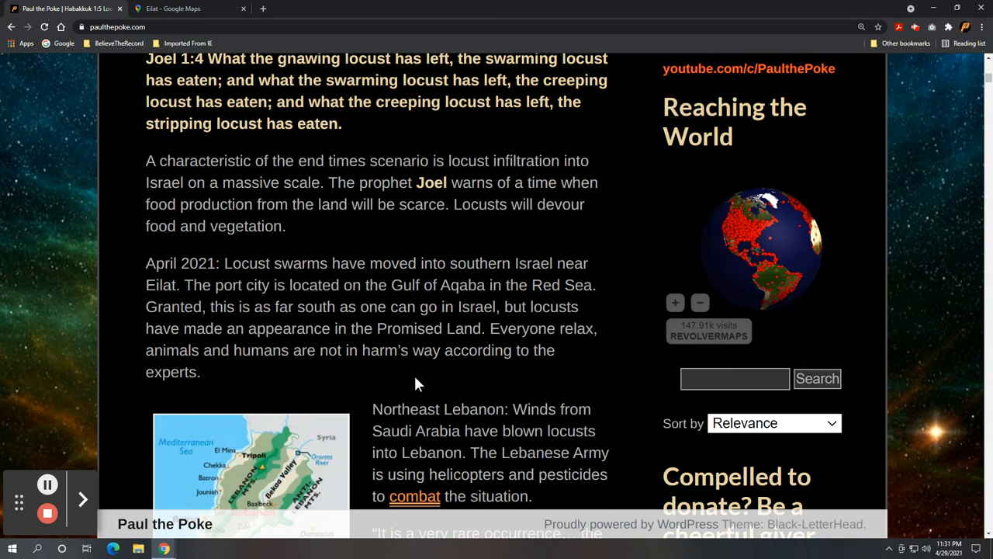
scroll(down, 3)
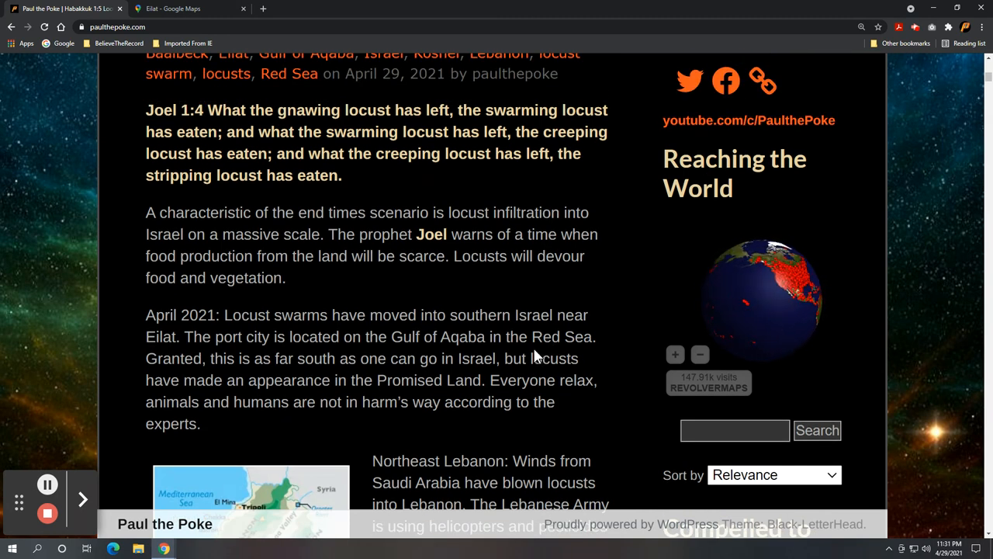
scroll(down, 3)
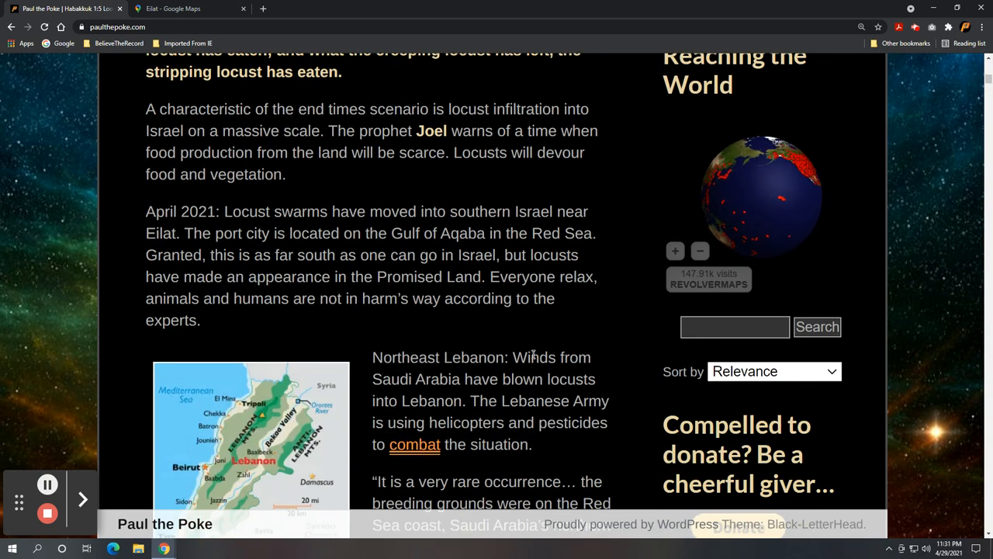
scroll(up, 3)
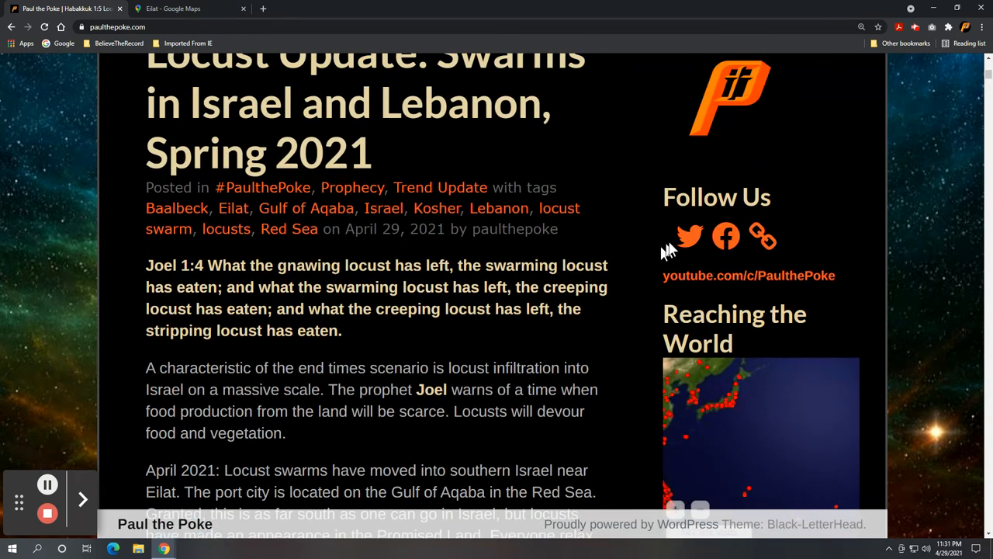
scroll(down, 3)
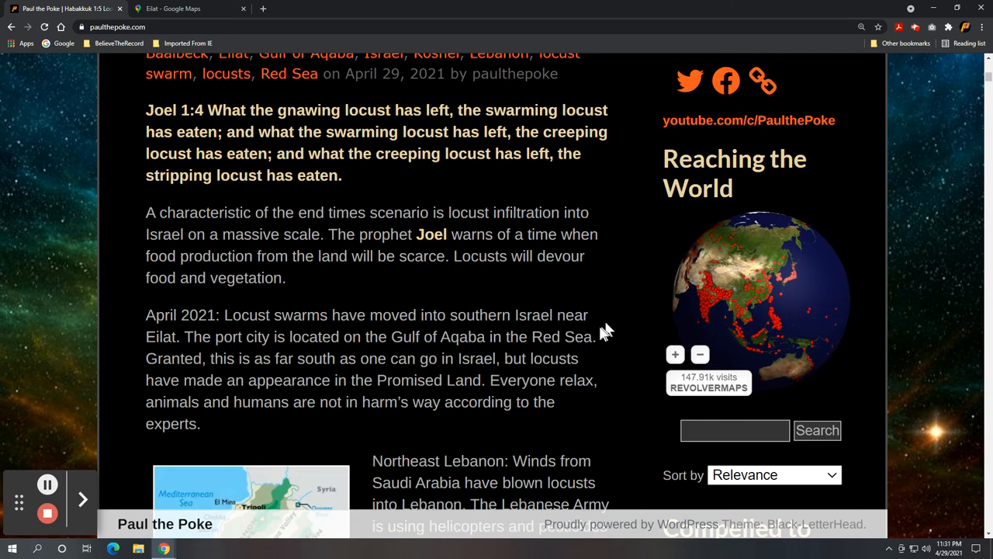
scroll(down, 3)
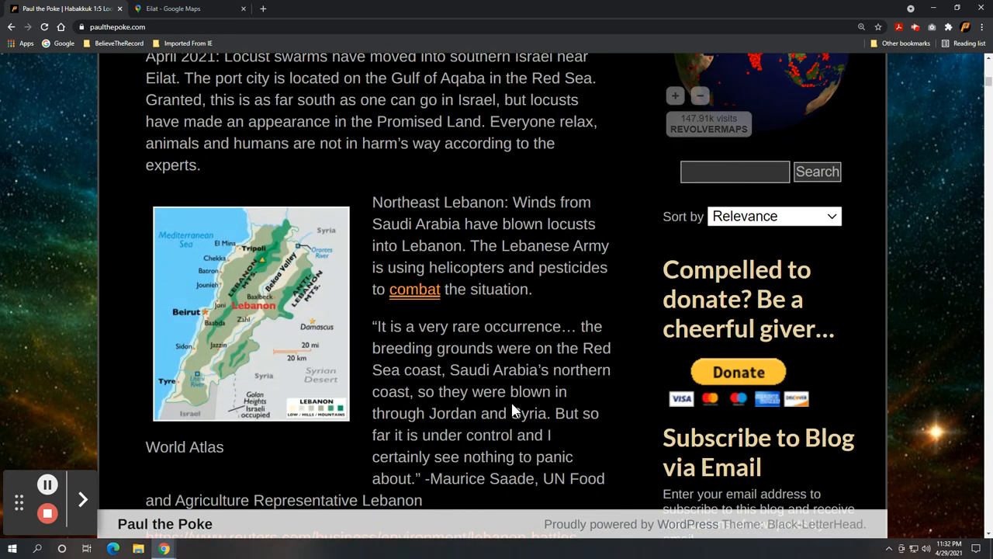